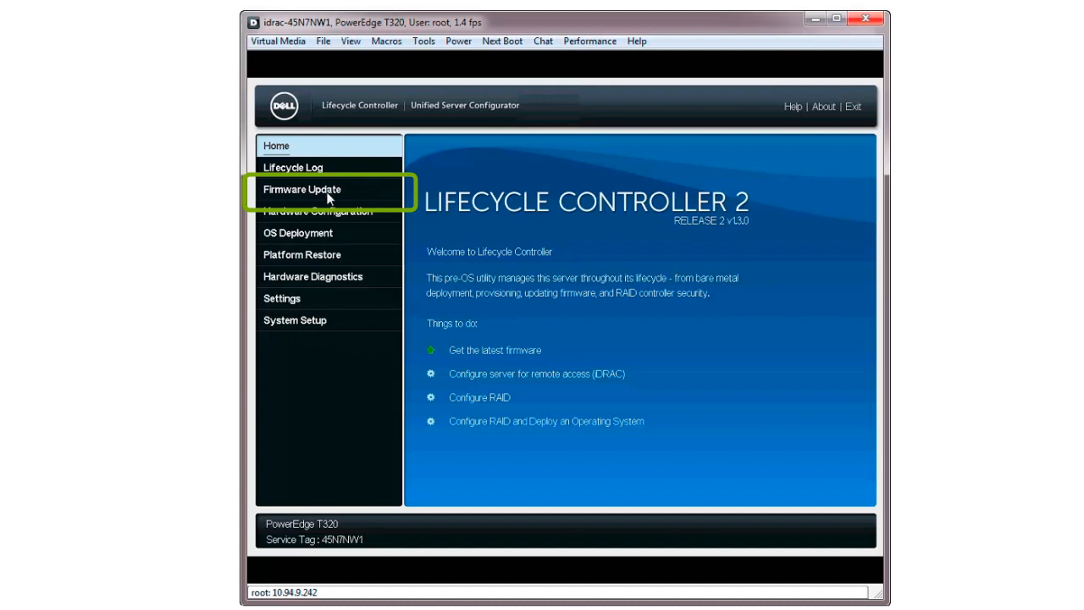
Step: Launch the firmware update wizard from the Firmware Update section
click(302, 189)
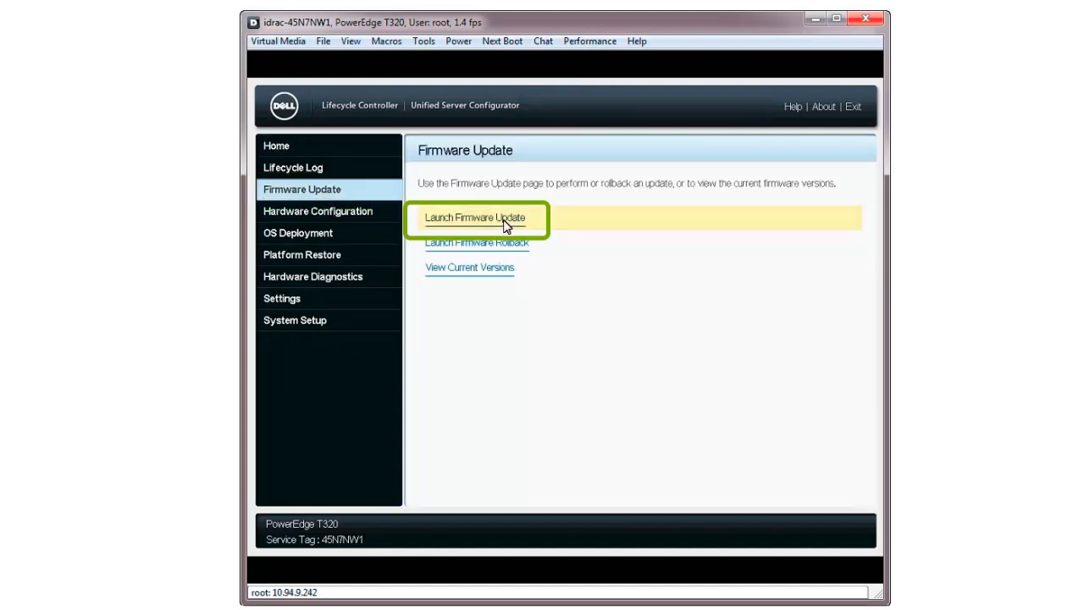
click(476, 217)
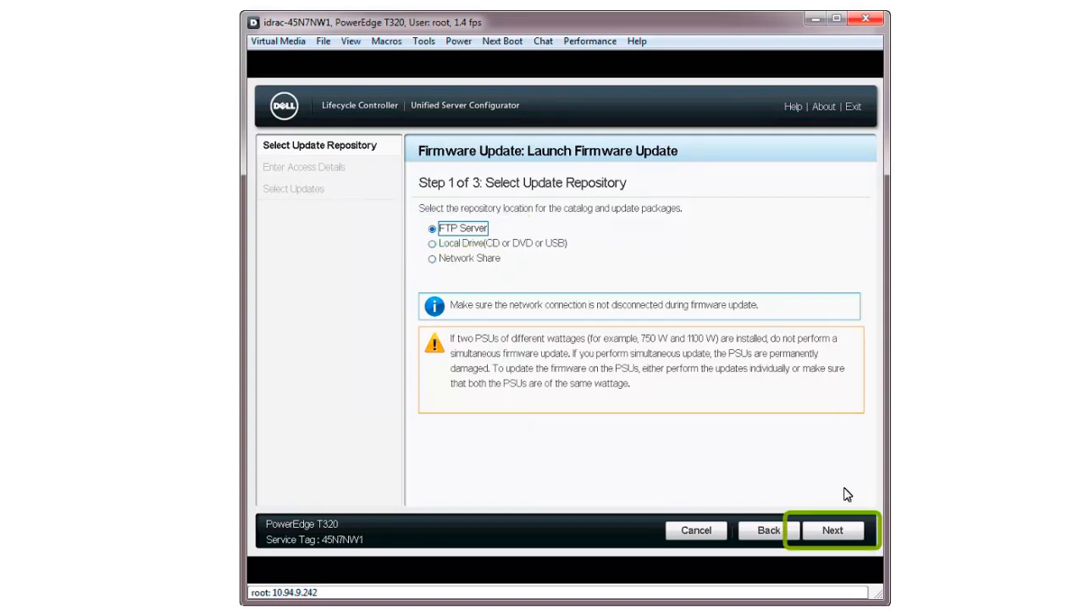
Step: Keep FTP Server as the repository and verify the ftp.dell.com connection test succeeds
click(833, 529)
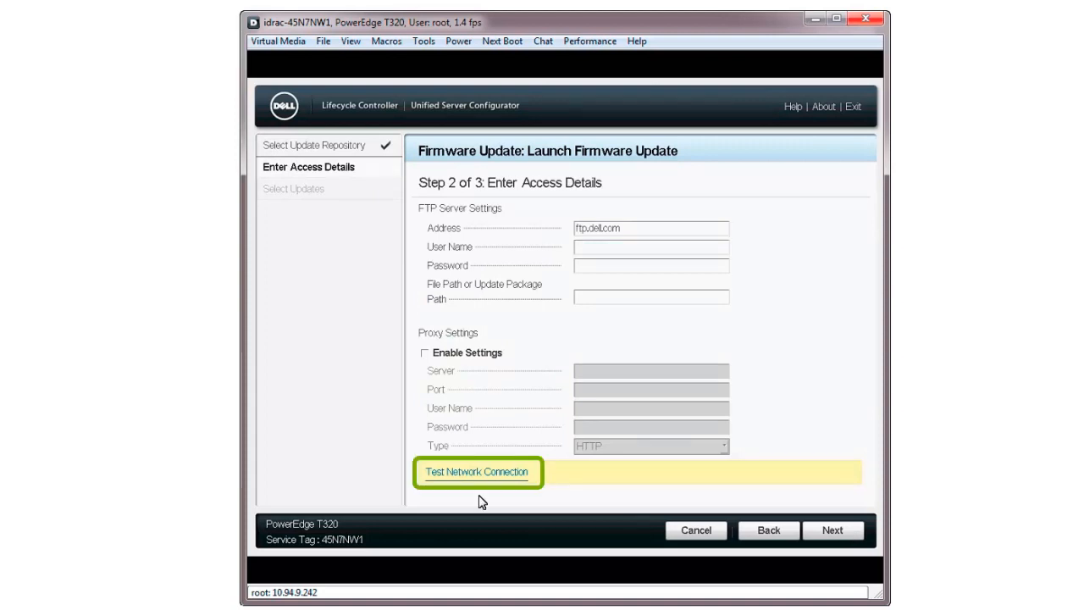
click(476, 472)
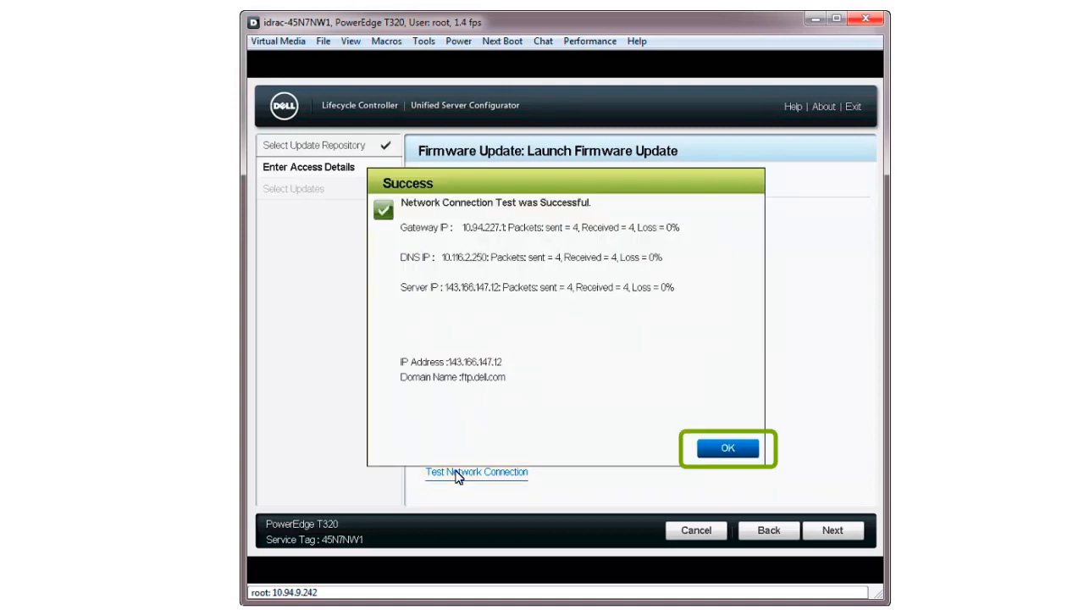
mouse_move(722, 453)
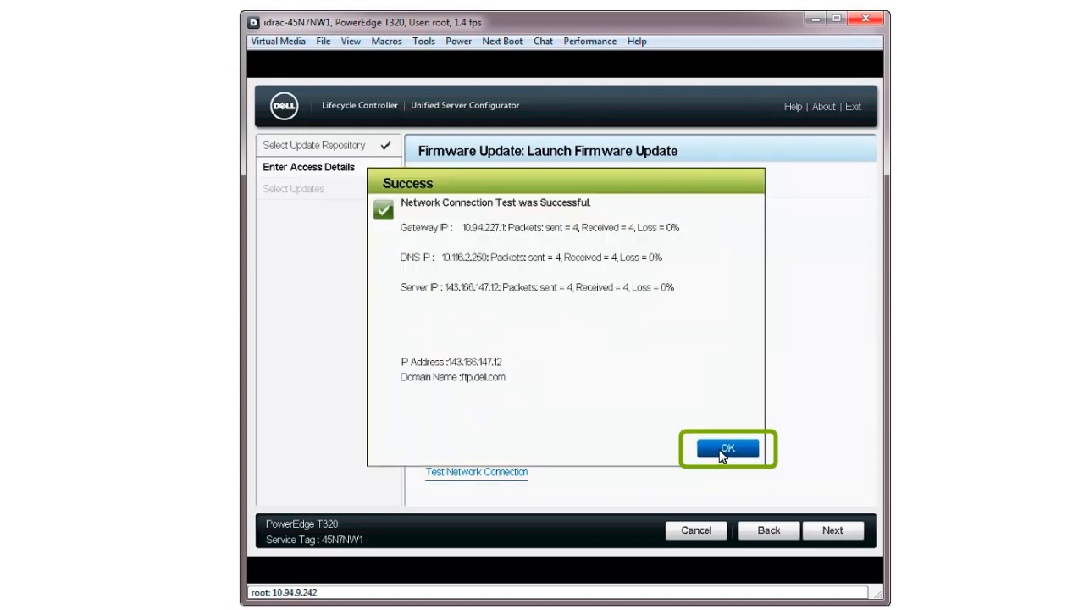
click(725, 448)
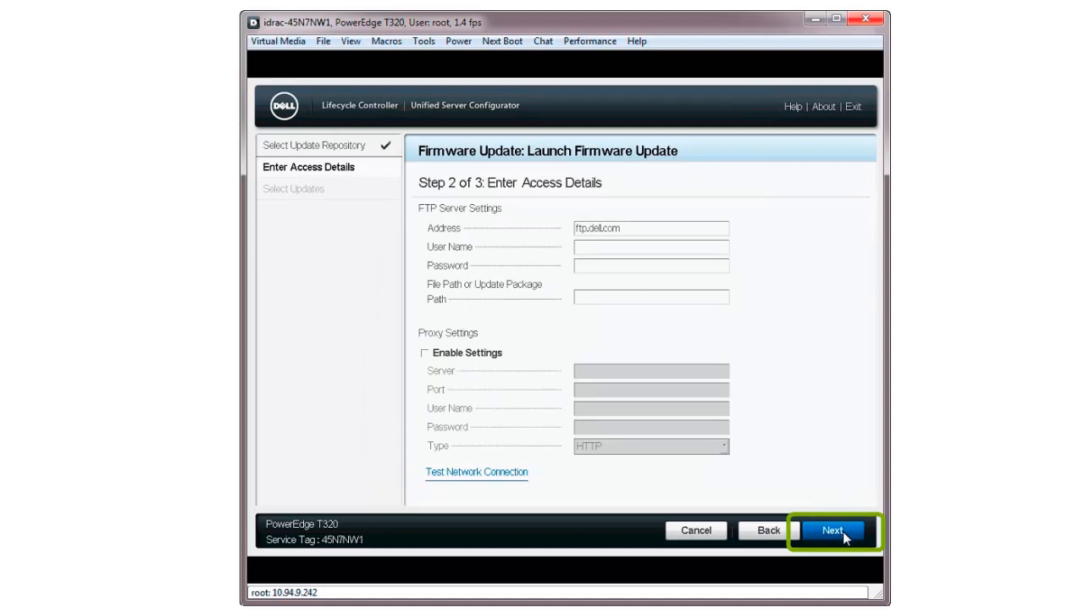
Step: Download the catalog from ftp.dell.com and reach step 3 listing available updates
click(833, 530)
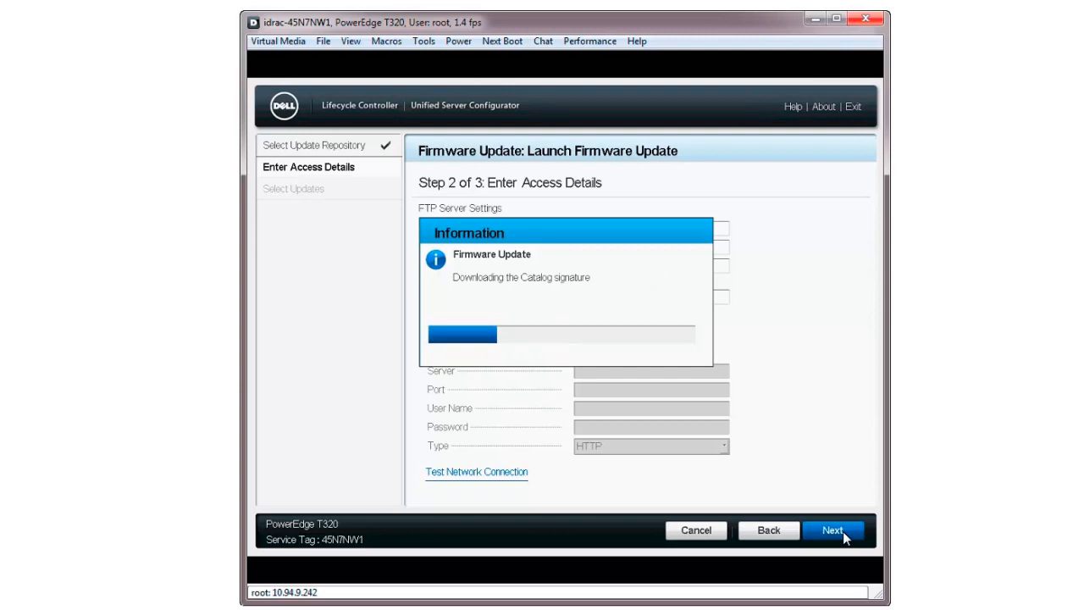
click(833, 529)
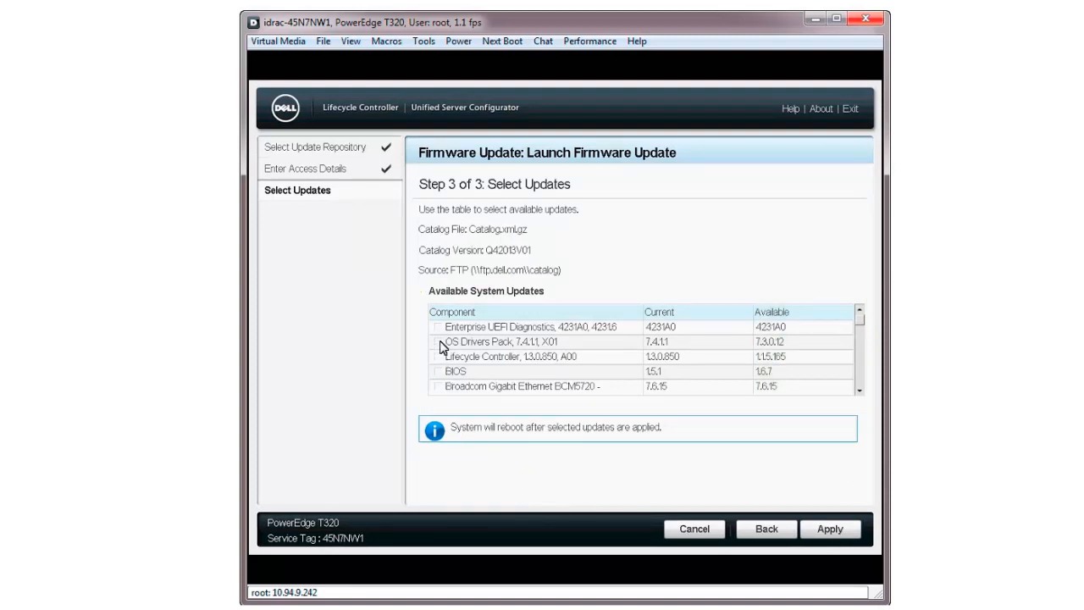
Step: Select OS Drivers Pack 7.3.0.12, apply the update, and confirm the reboot
click(437, 342)
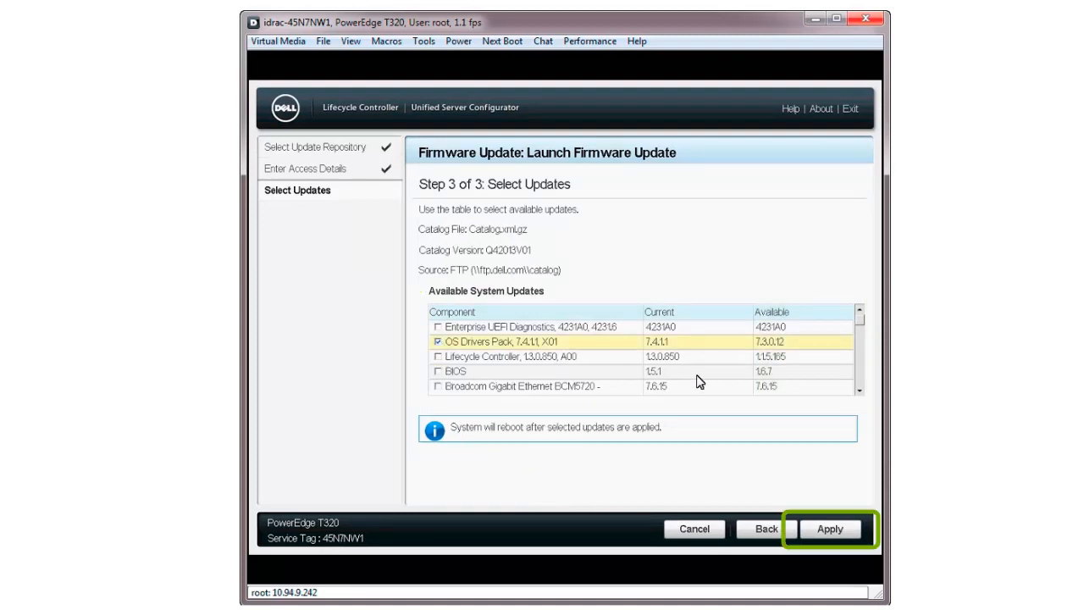
click(830, 529)
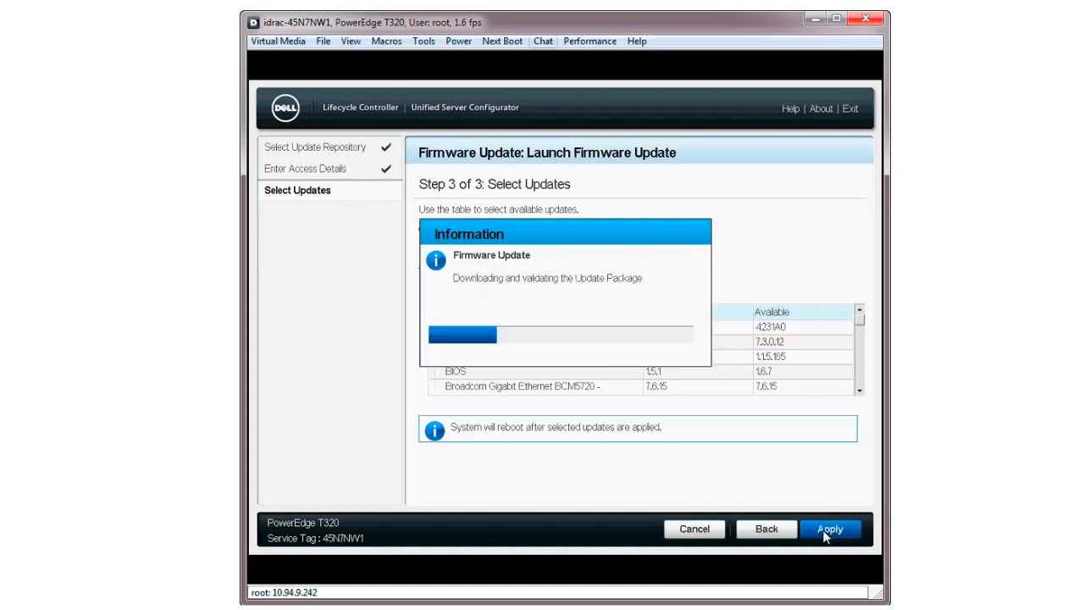
click(830, 529)
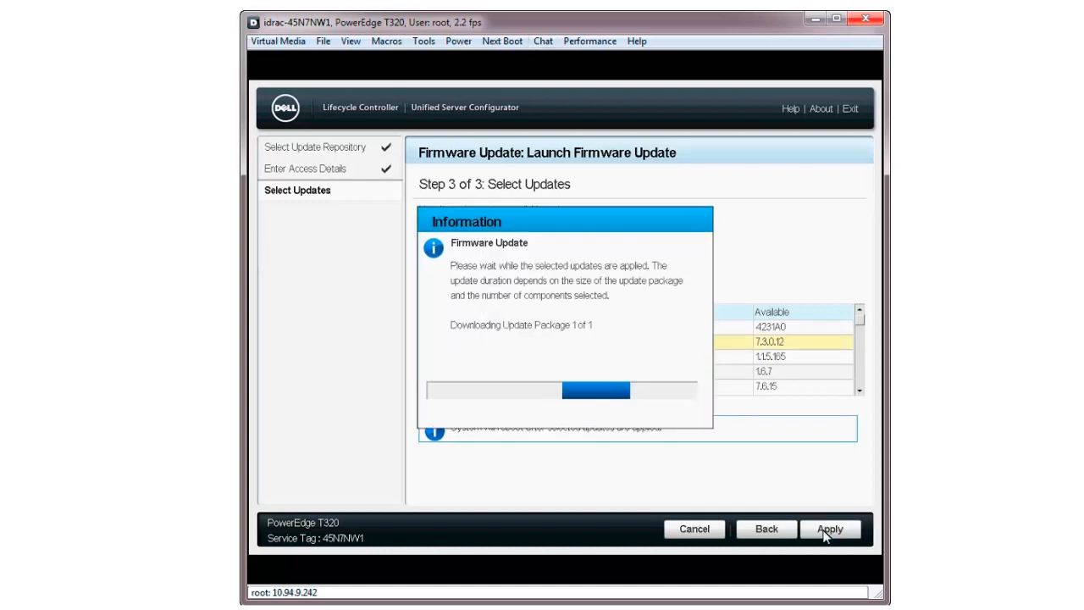
click(830, 529)
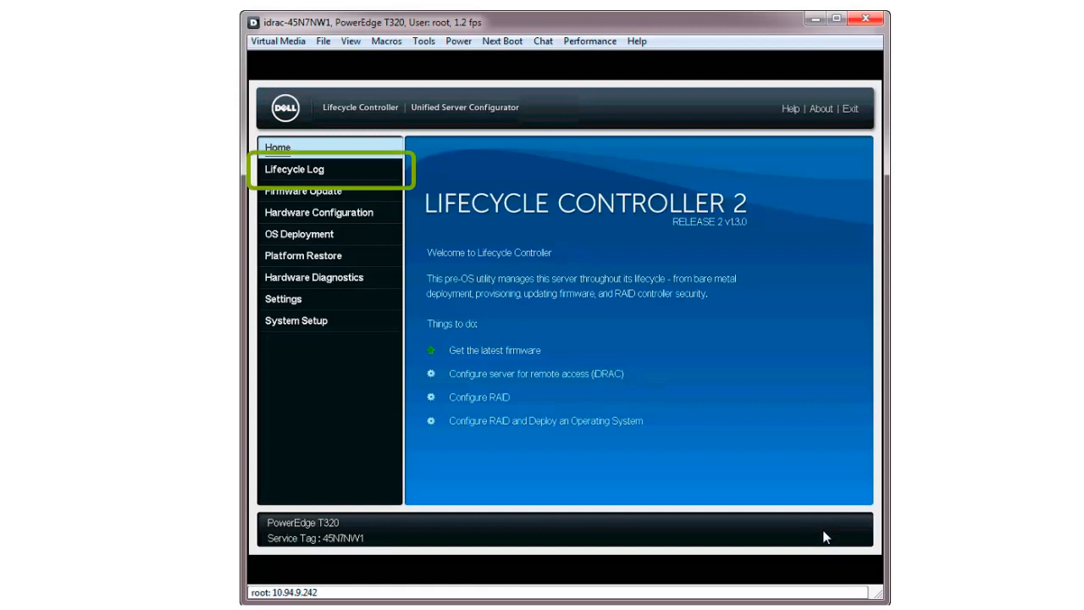
mouse_move(311, 176)
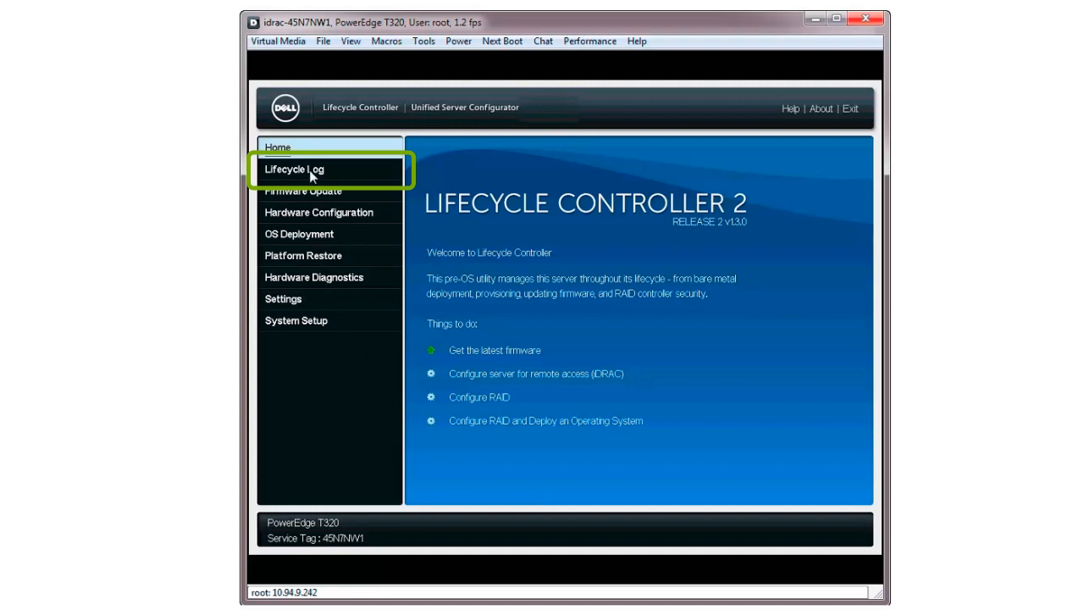
click(294, 169)
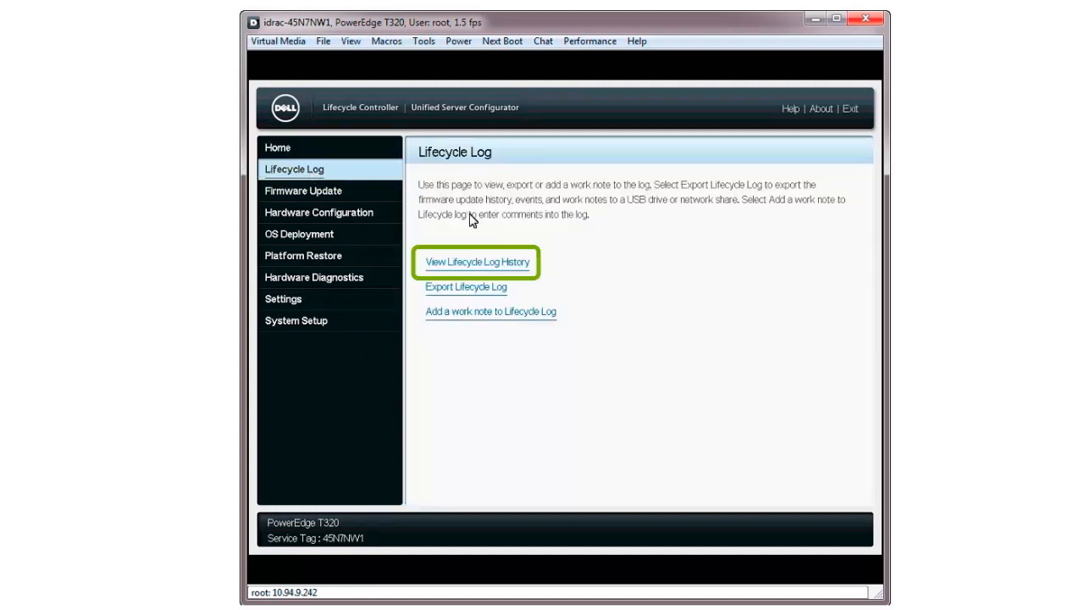
click(477, 261)
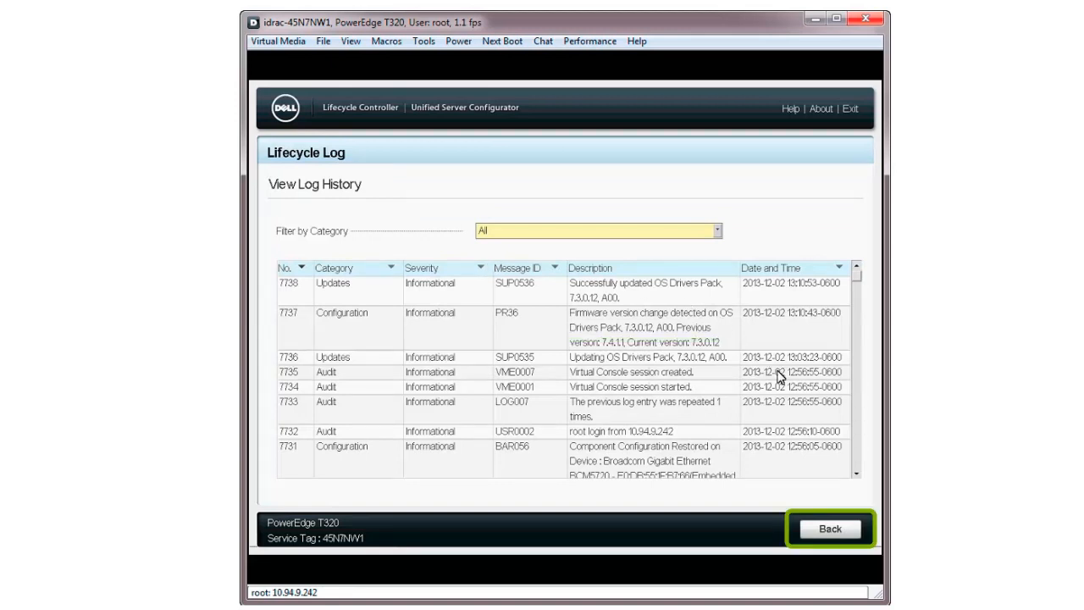
click(830, 527)
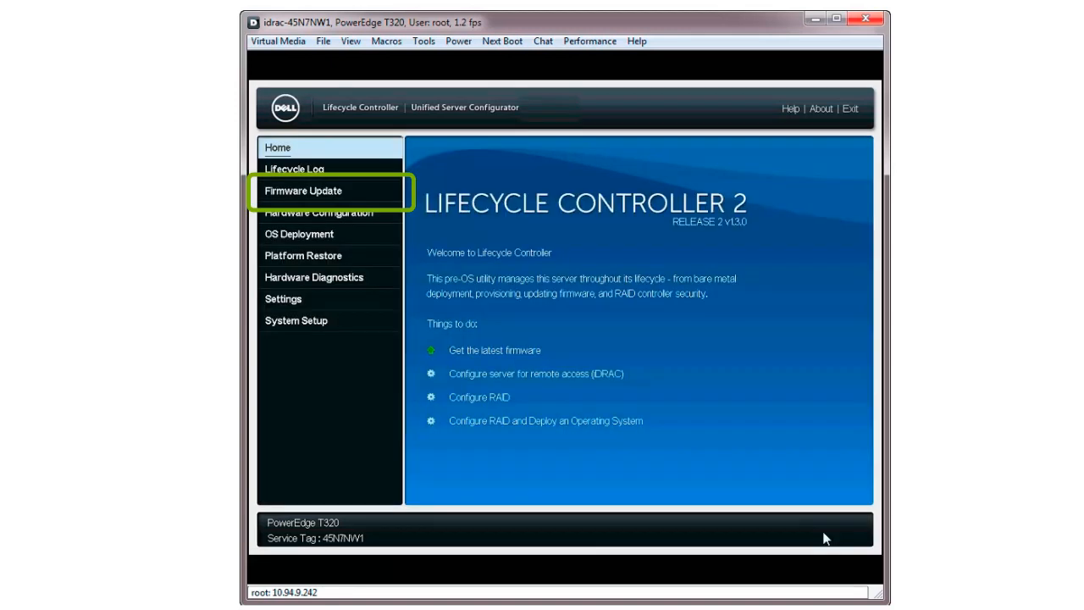
mouse_move(320, 195)
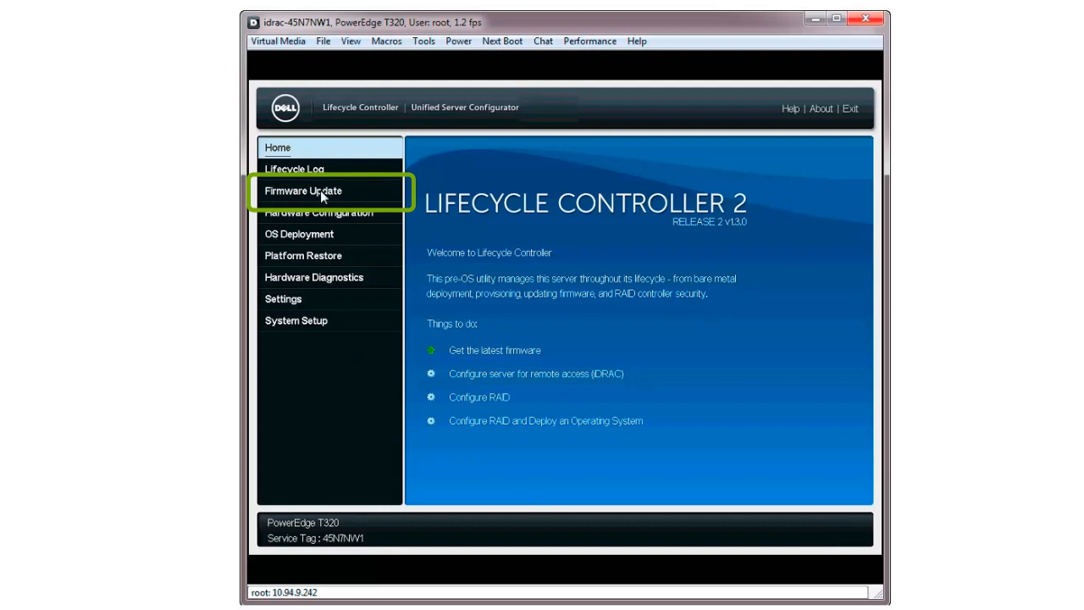
click(303, 191)
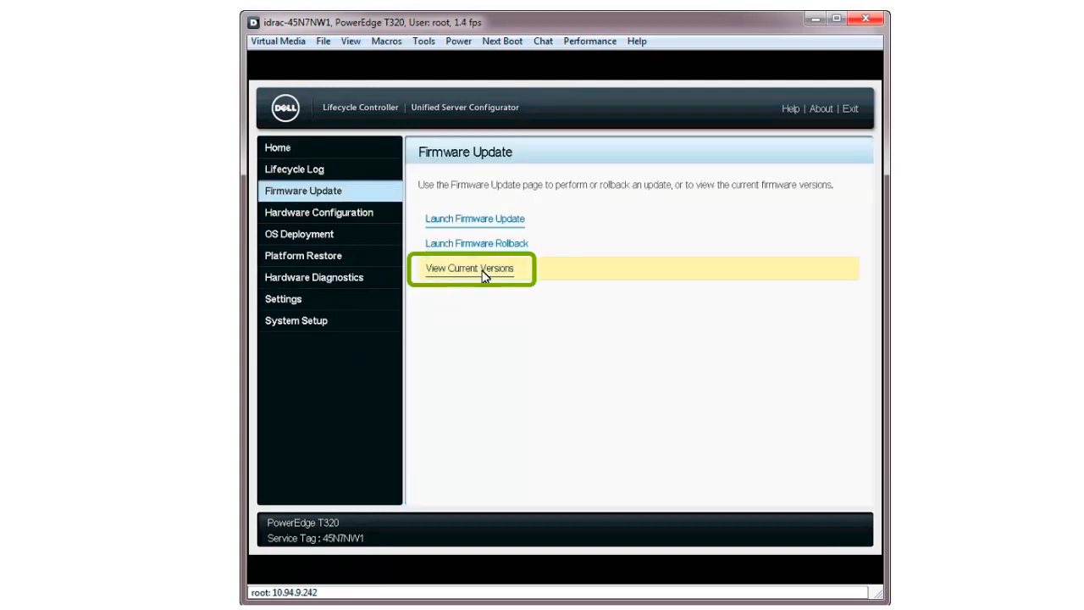
click(470, 269)
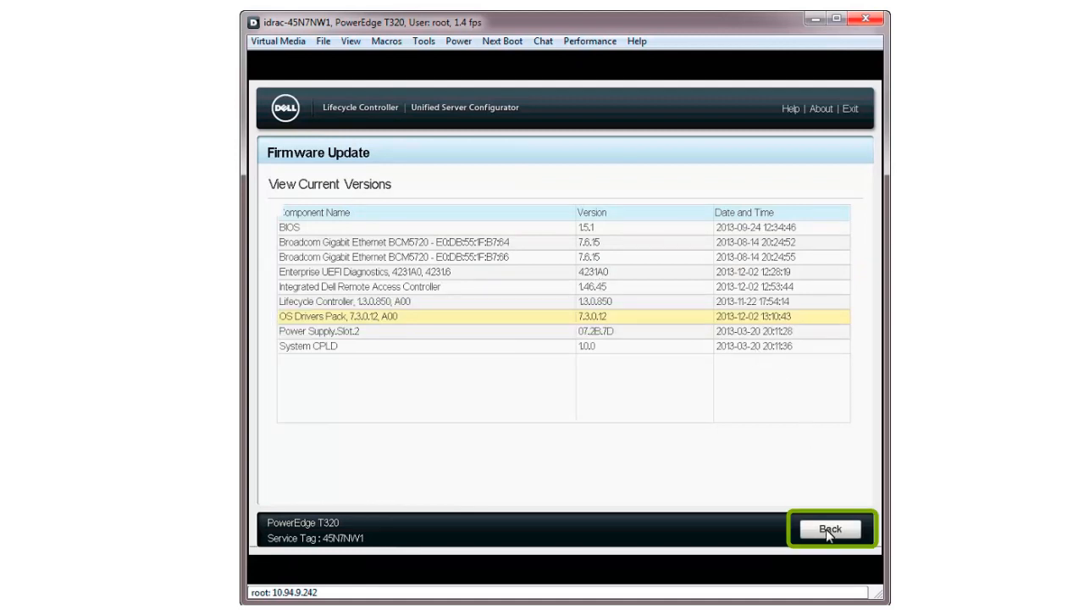
click(831, 529)
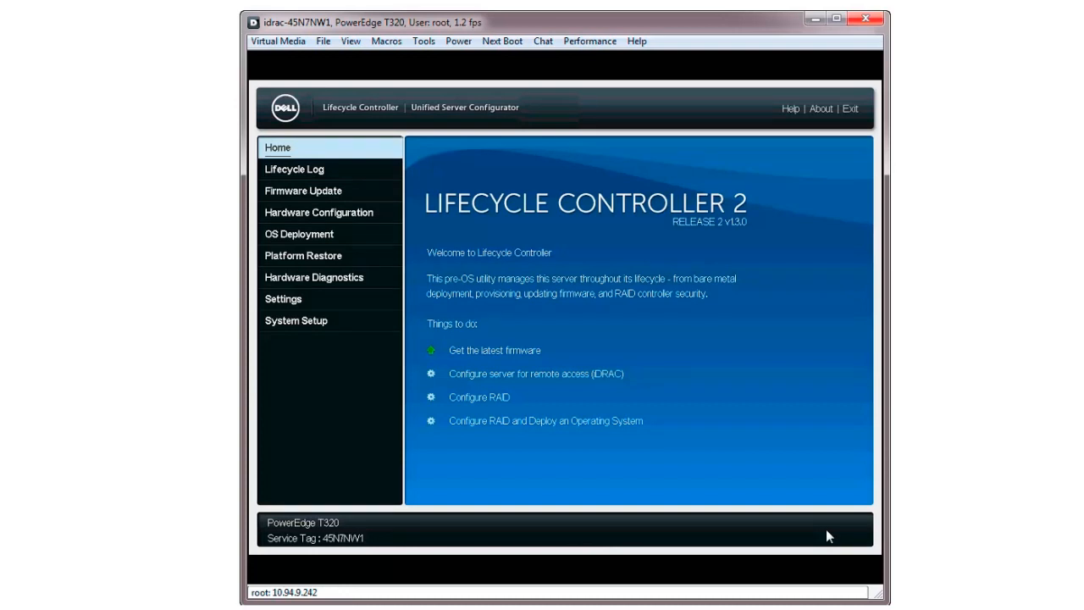